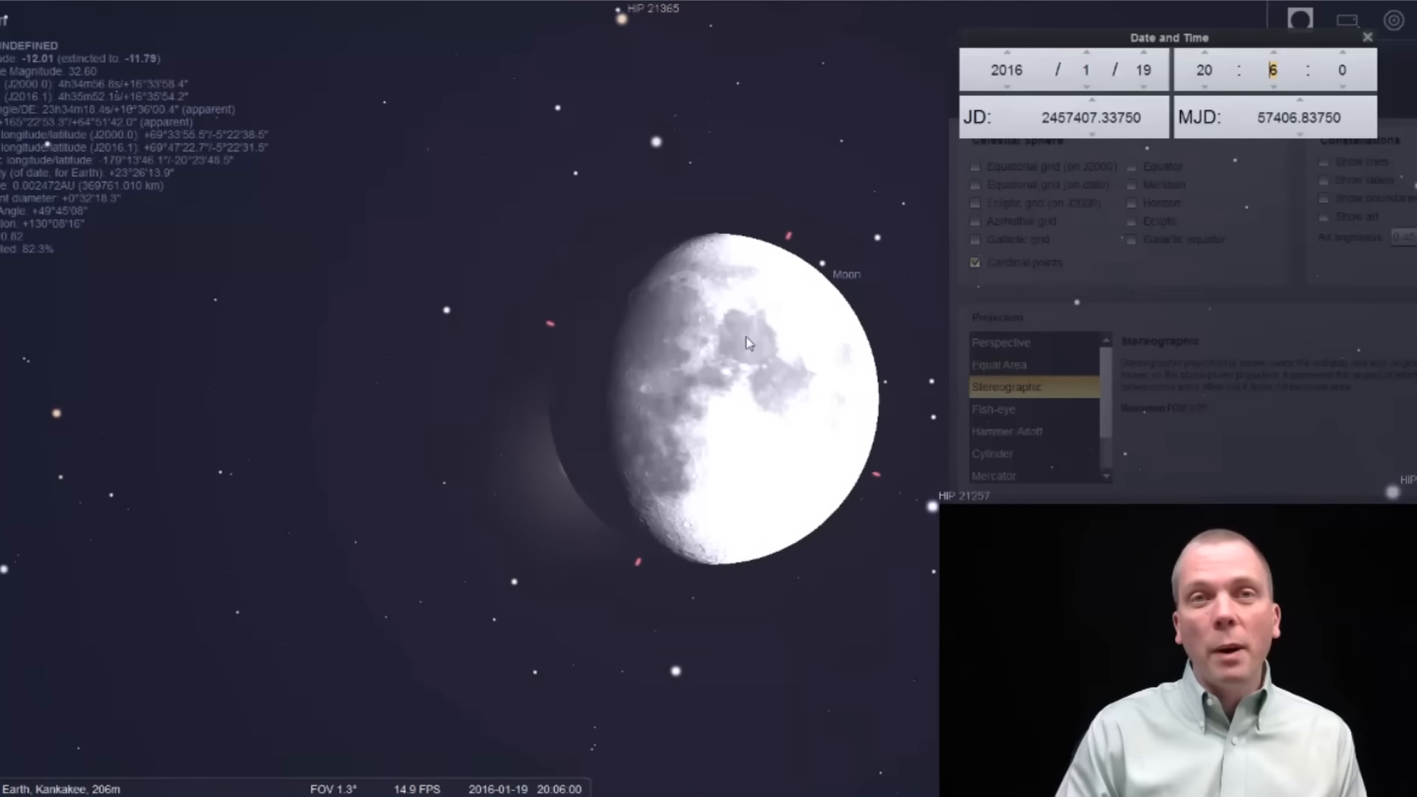
Advance the date to 29 January 2016, with comet Catalina just above Polaris
scroll("up", 3)
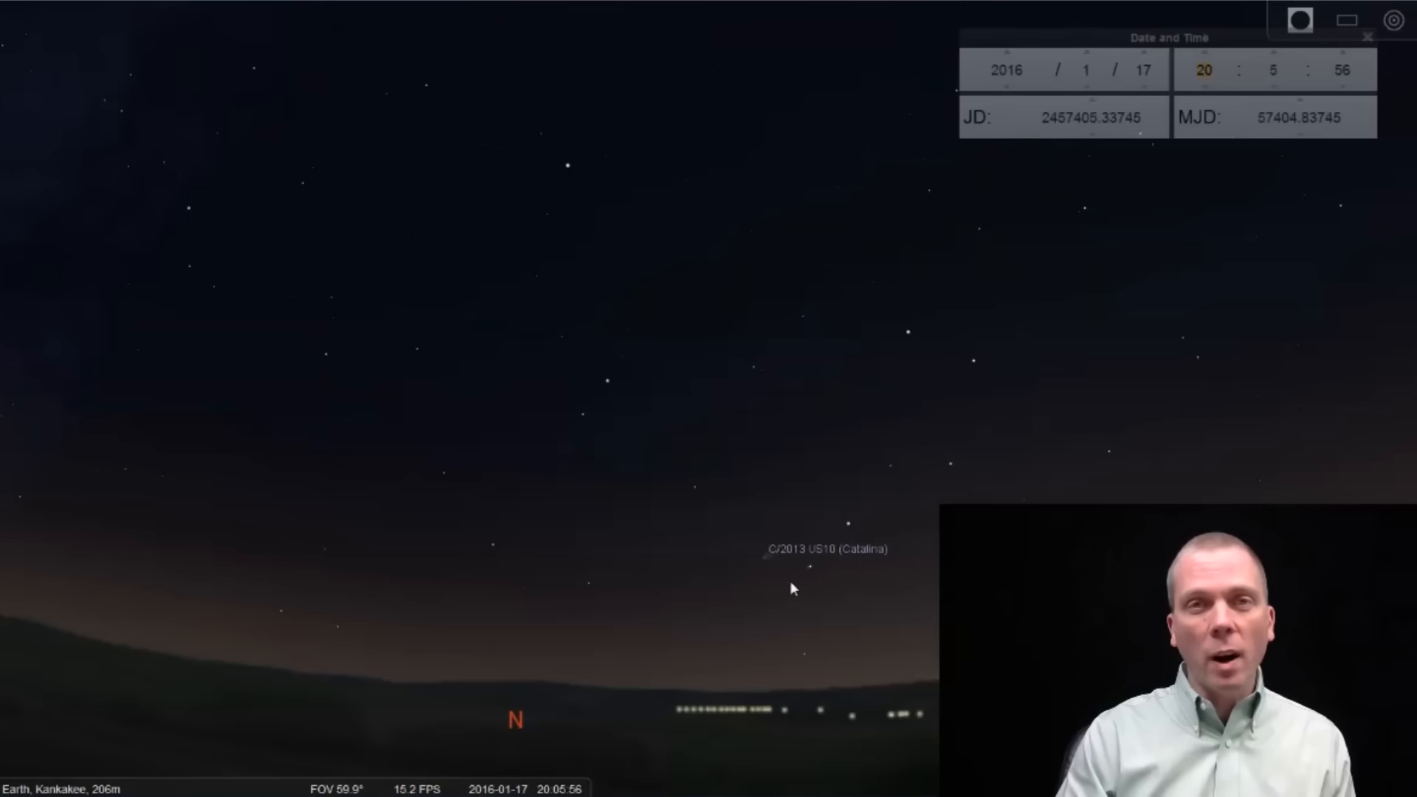
left_click(809, 567)
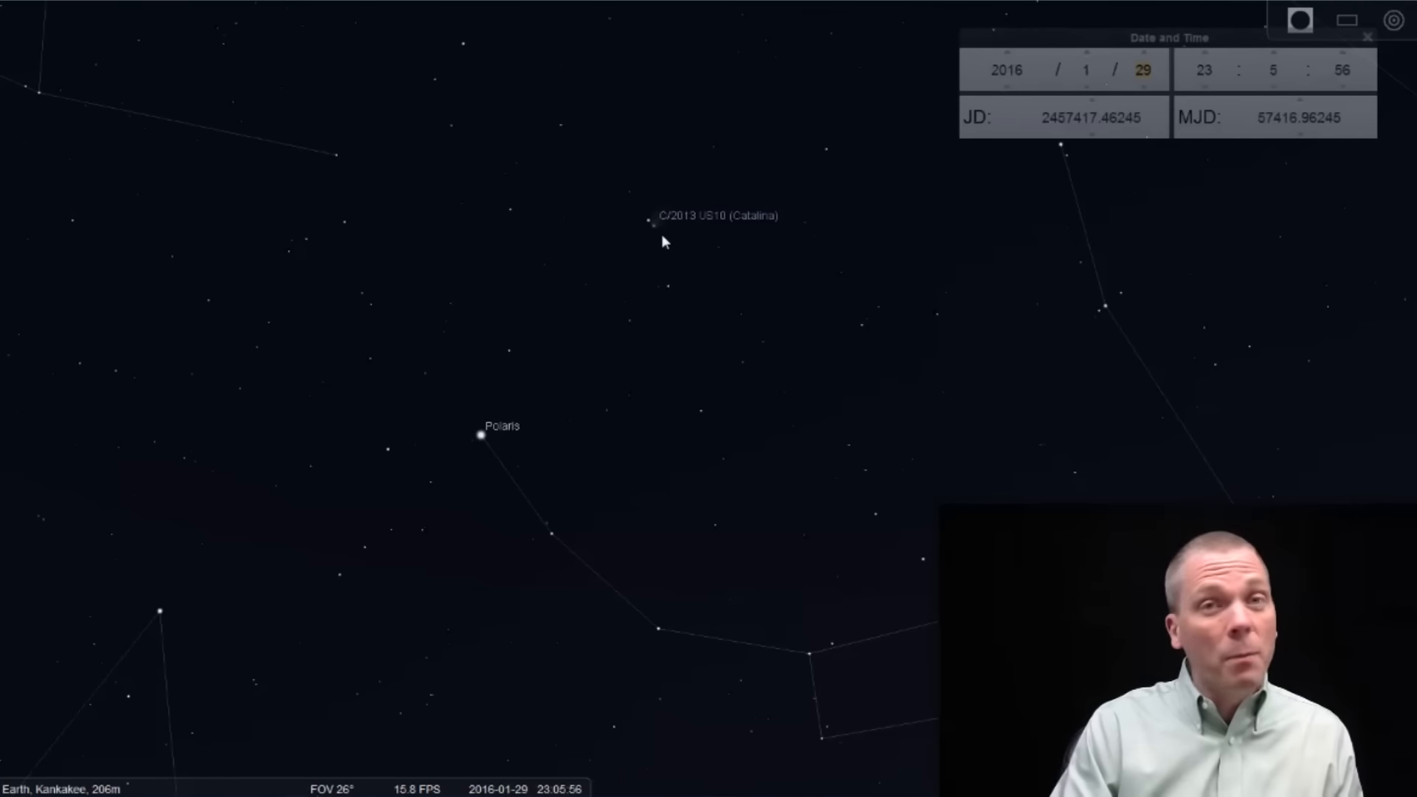
Select comet C/2013 US10 (Catalina) on 12 February 2016 to list its details
left_click(655, 225)
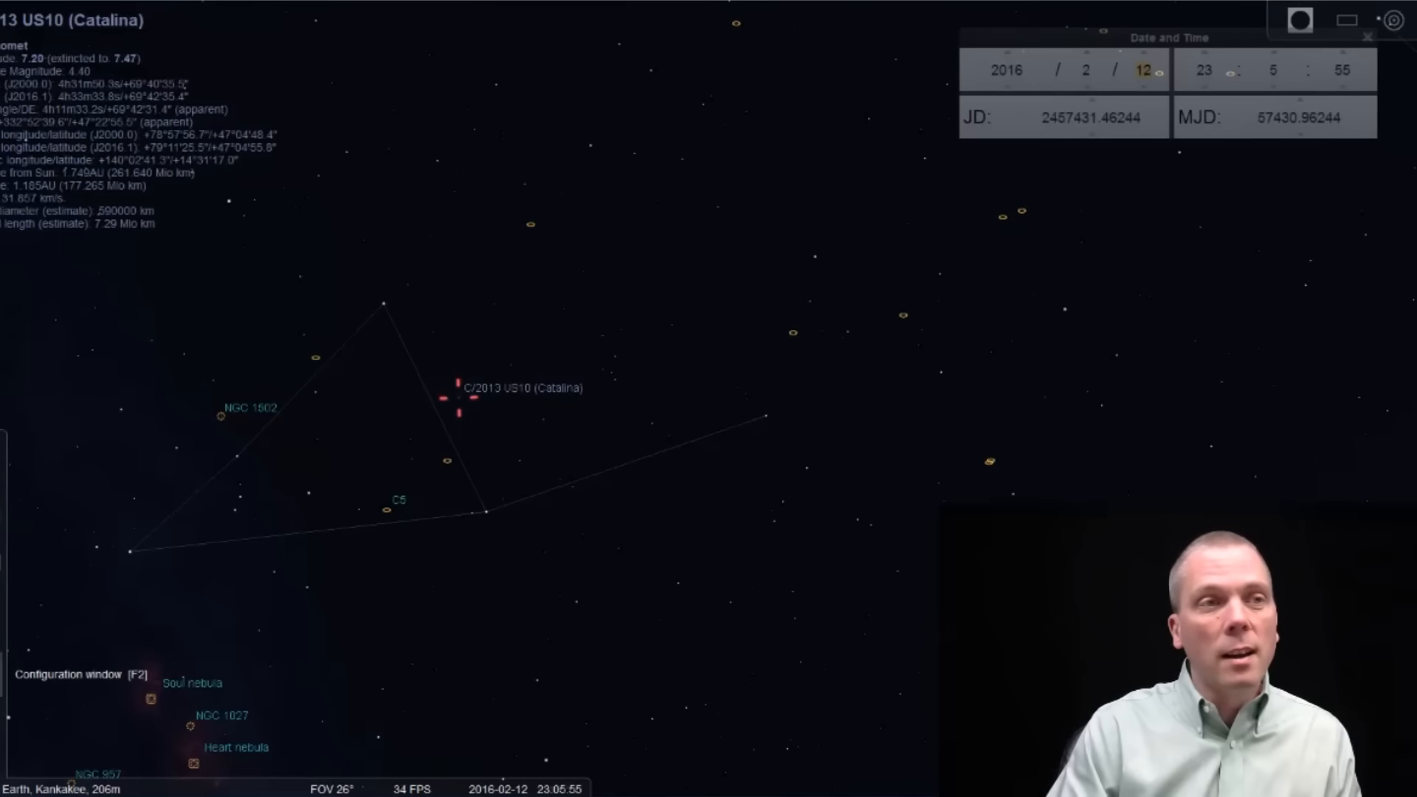